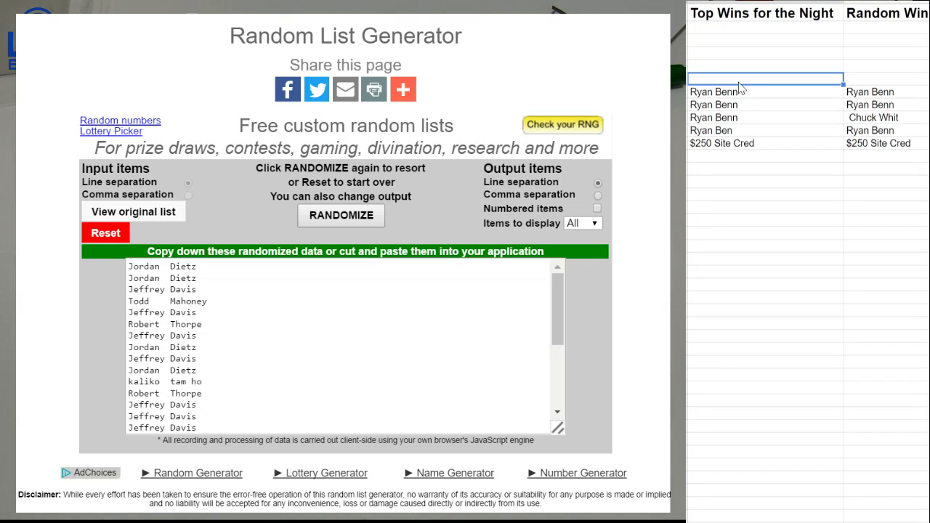
text(zRy)
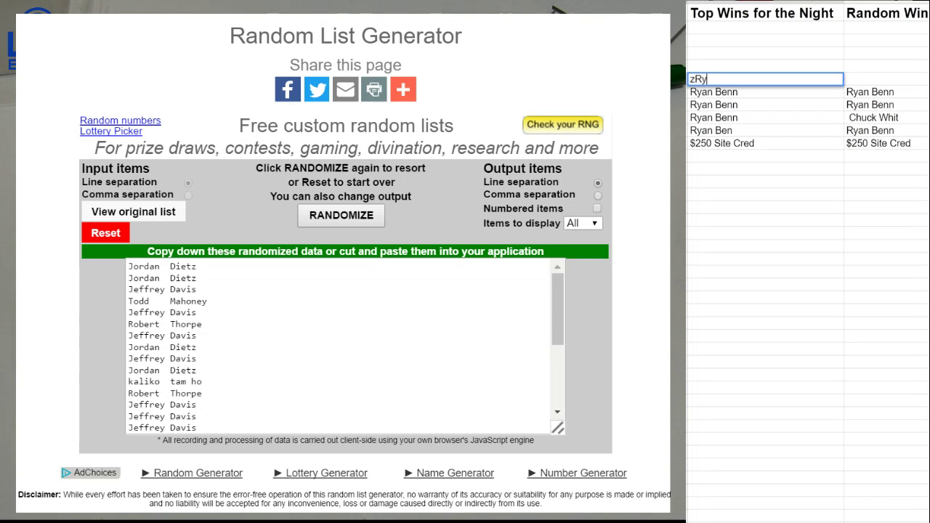
text(Ryan)
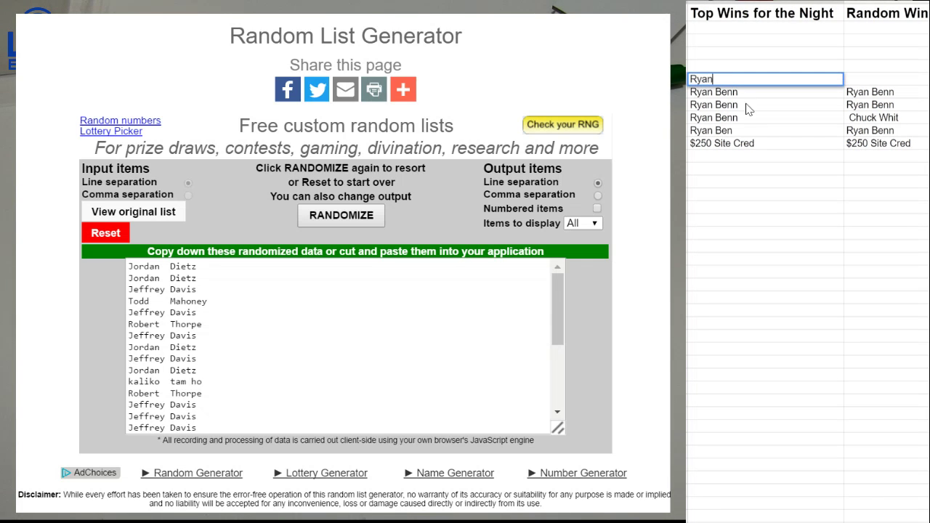
text(Benn)
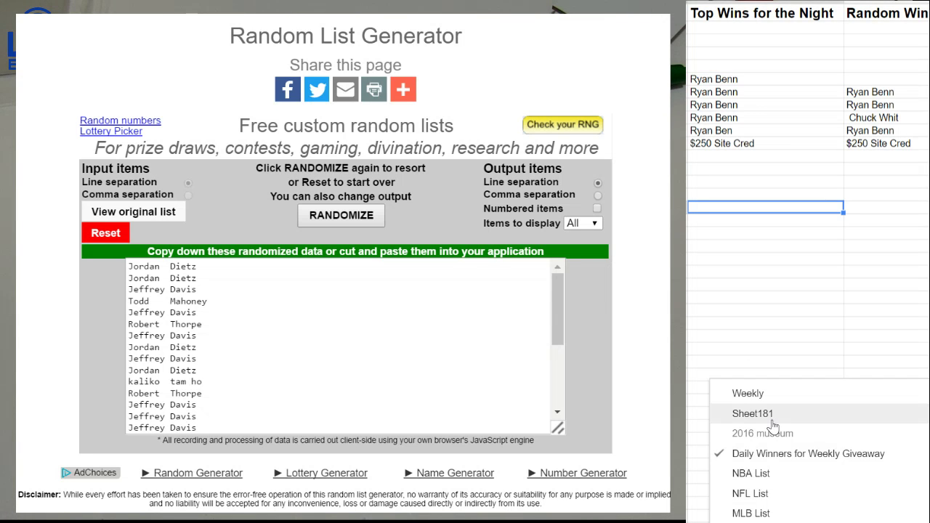
click(752, 413)
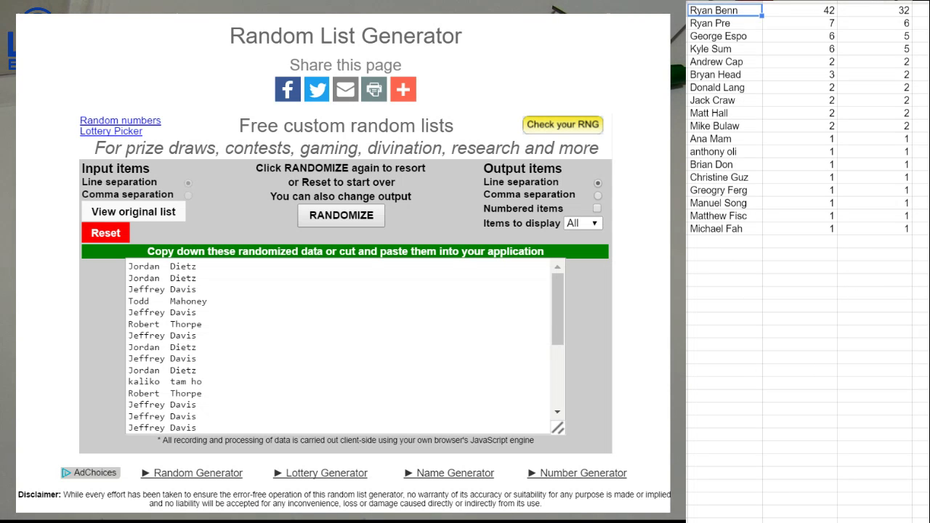
Reset the generator and copy the column of entrant names from the tally table
click(105, 232)
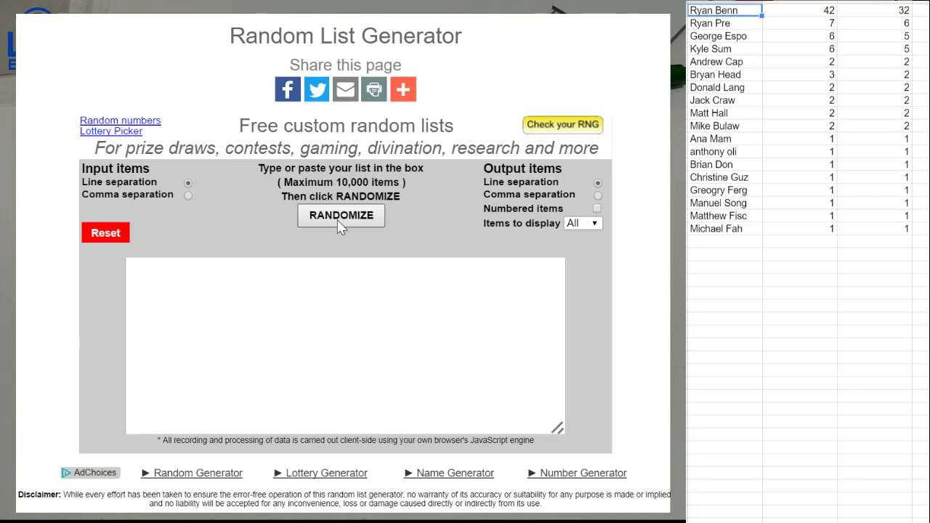
click(345, 345)
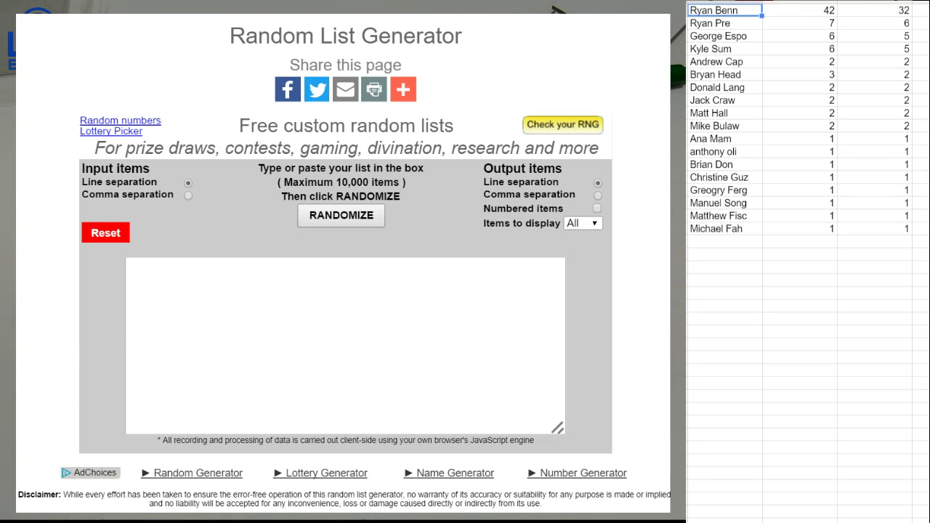
mouse_move(868, 480)
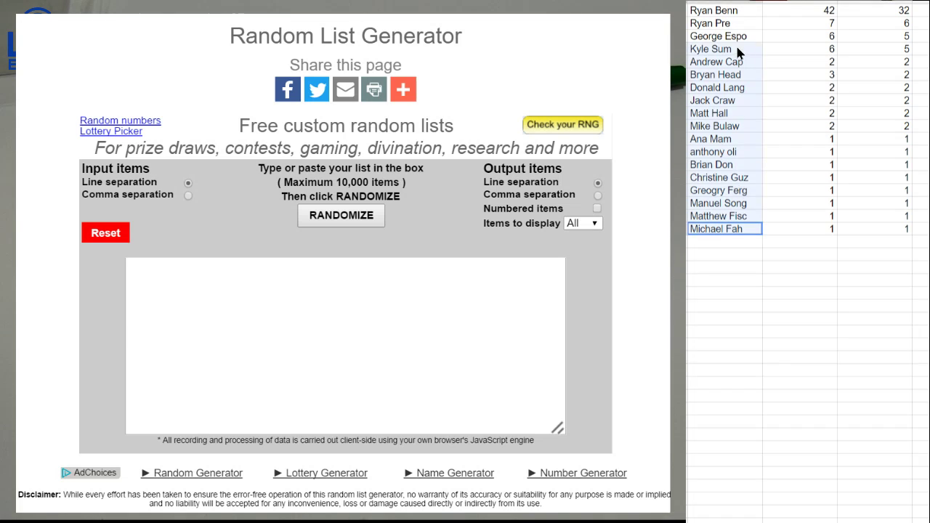
click(724, 279)
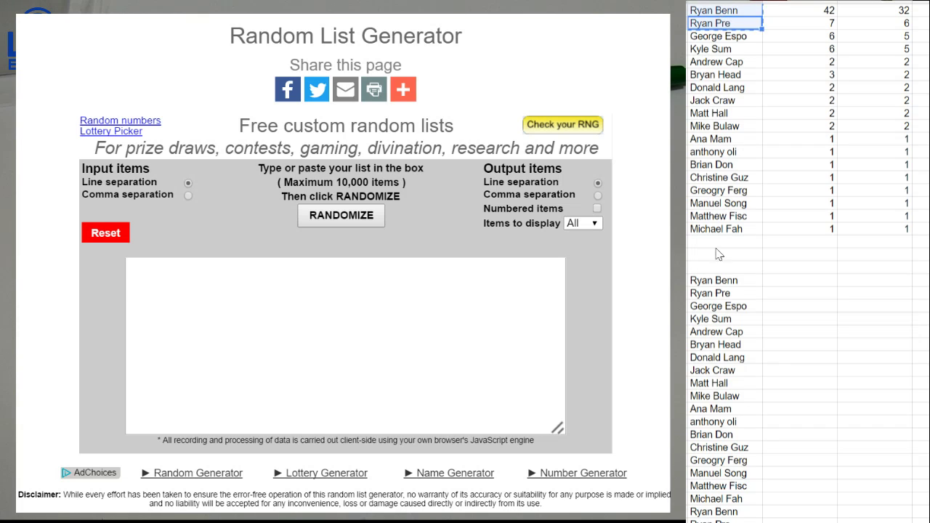
Paste the names below the table, repeated per entry count, ready for the generator box
scroll(down, 3)
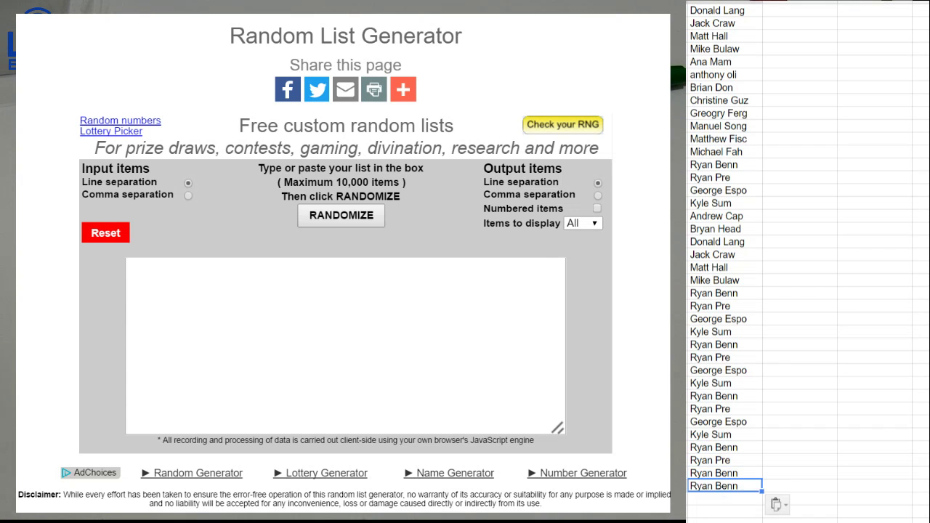
scroll(down, 3)
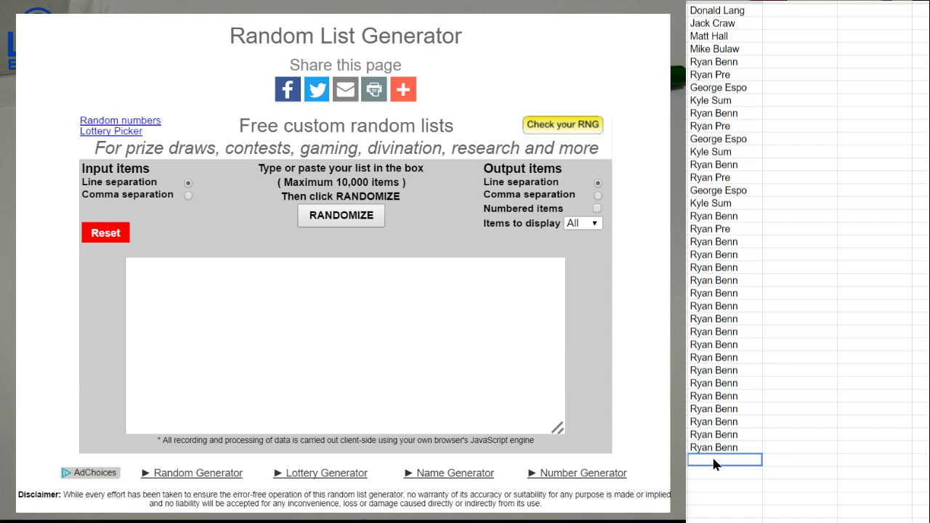
click(723, 511)
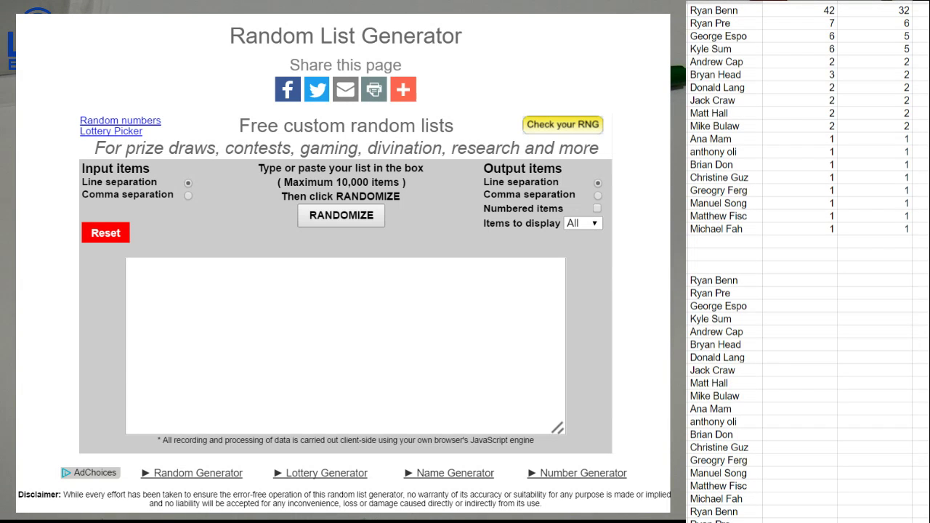
mouse_move(819, 321)
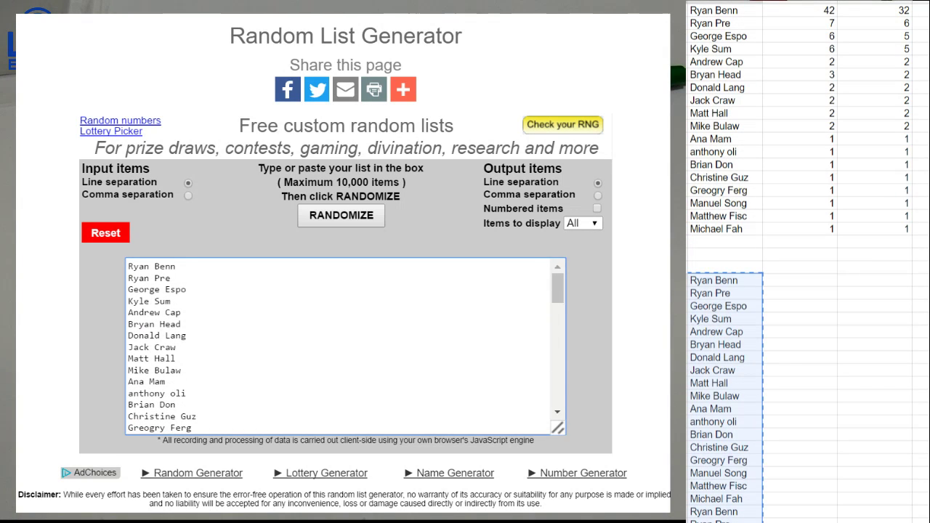
click(341, 215)
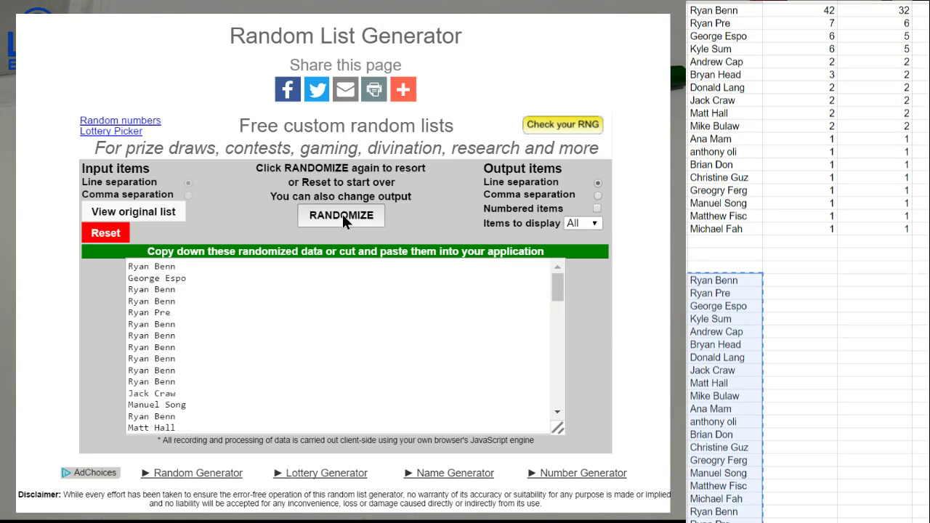
click(340, 215)
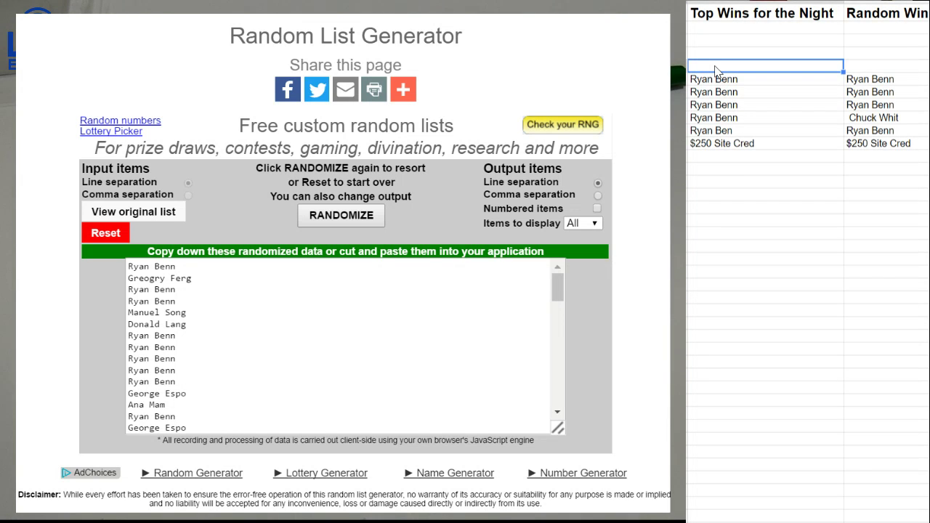
Record Ryan as tonight's top winner and list 50 cred entrants by count on the Weekly sheet
text(rt)
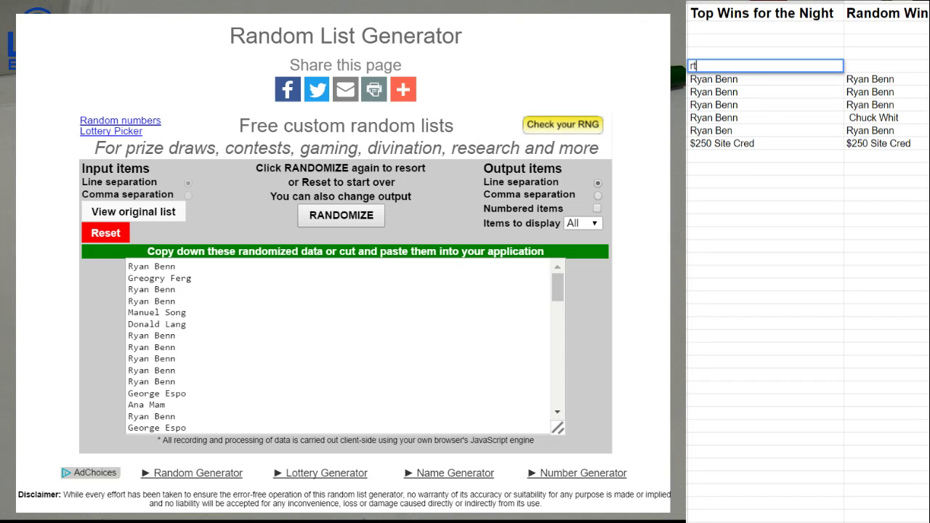
text(ry)
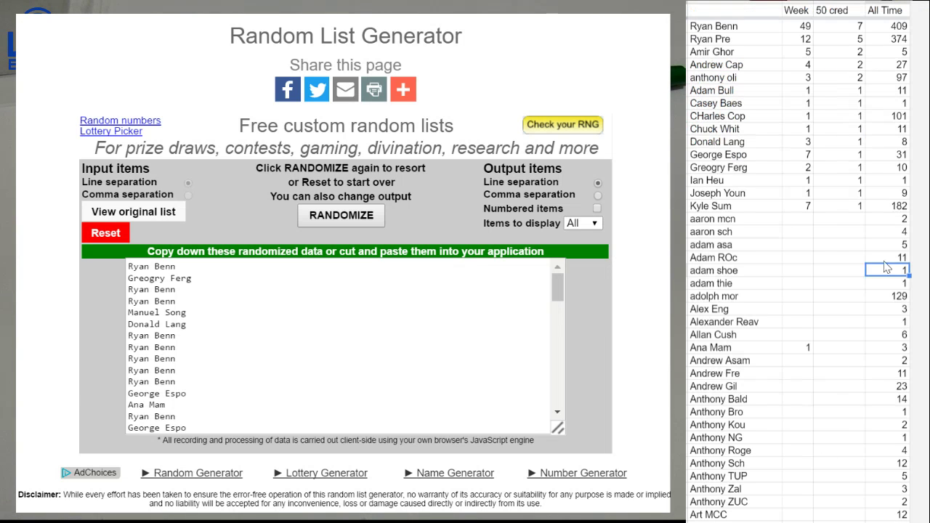
click(734, 206)
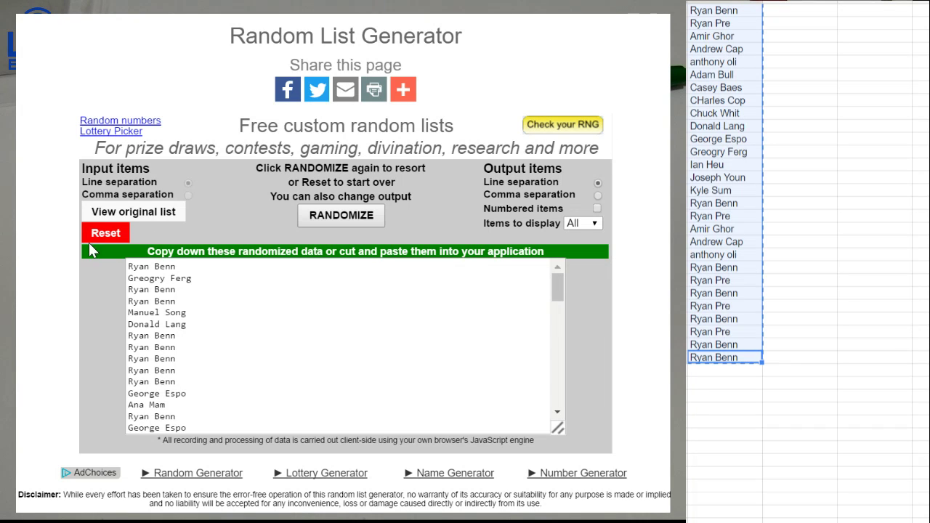
click(133, 211)
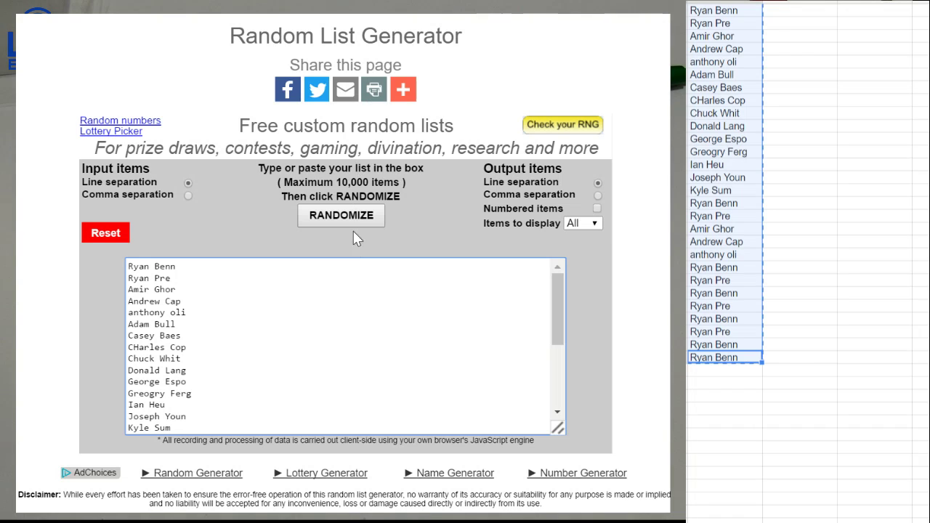
click(341, 215)
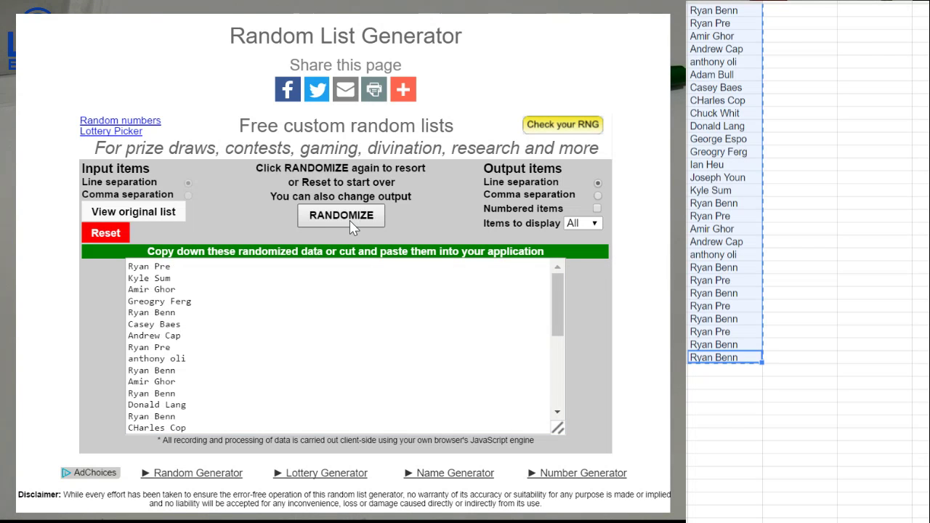
click(341, 215)
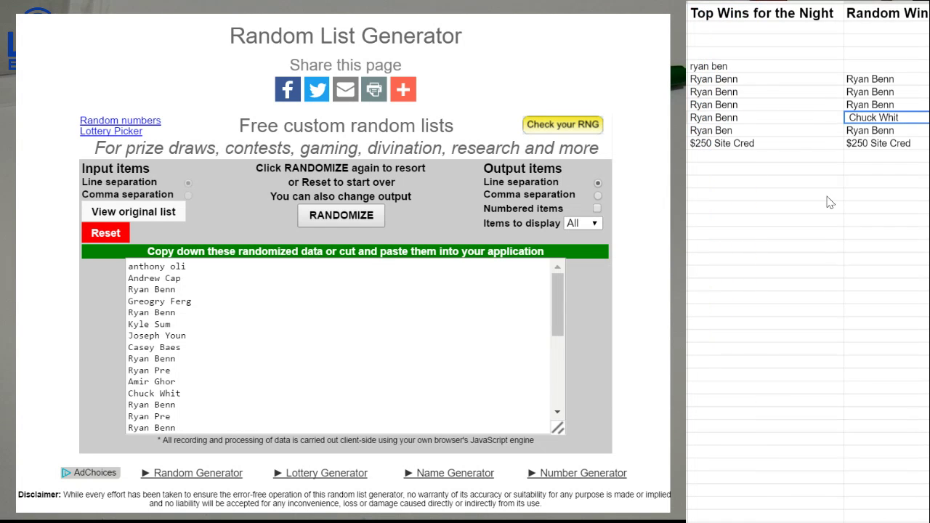
text(anthony oli)
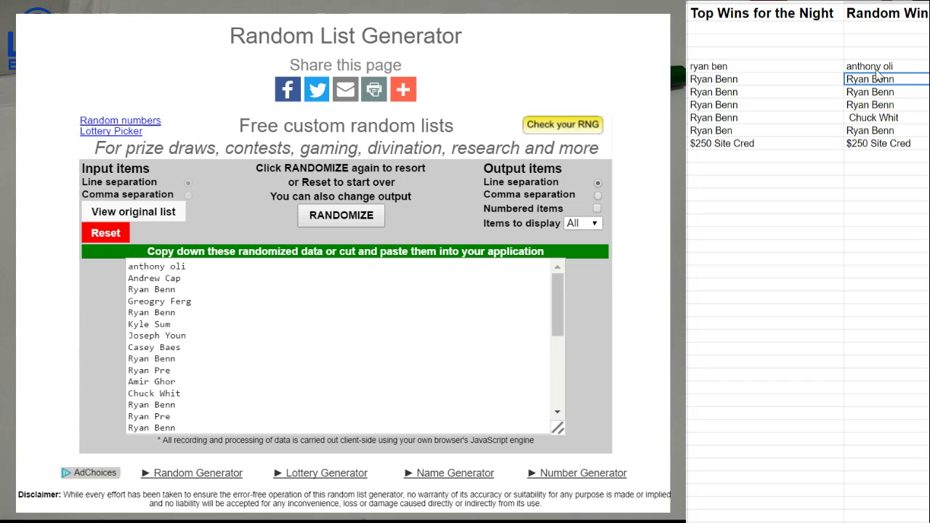
drag(871, 78, 871, 130)
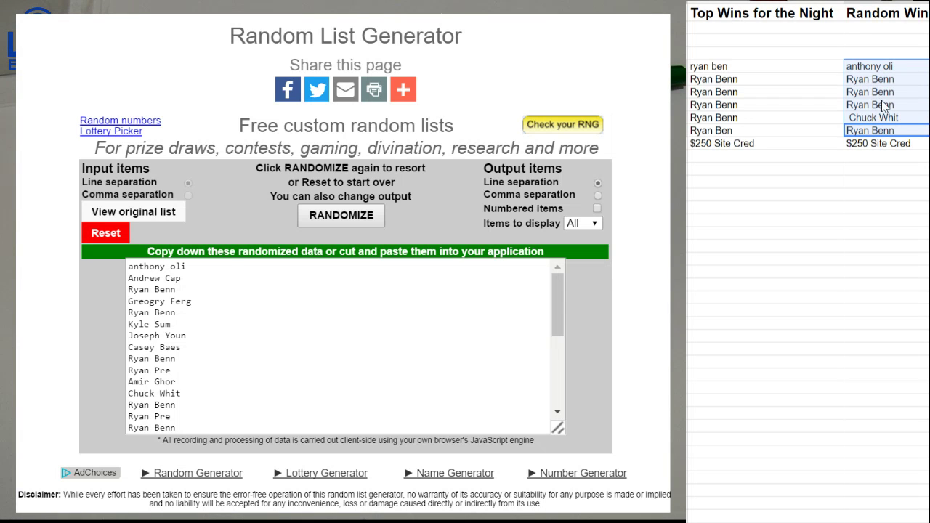
click(105, 232)
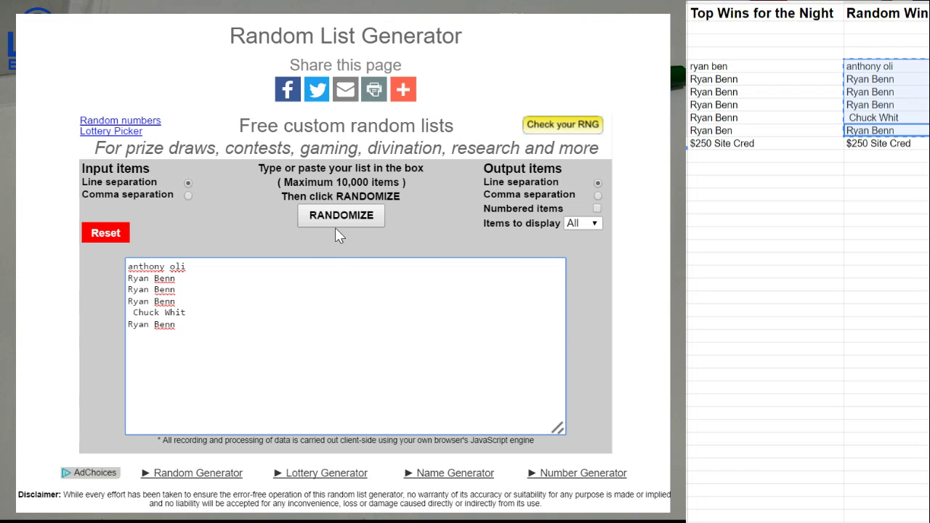
click(341, 215)
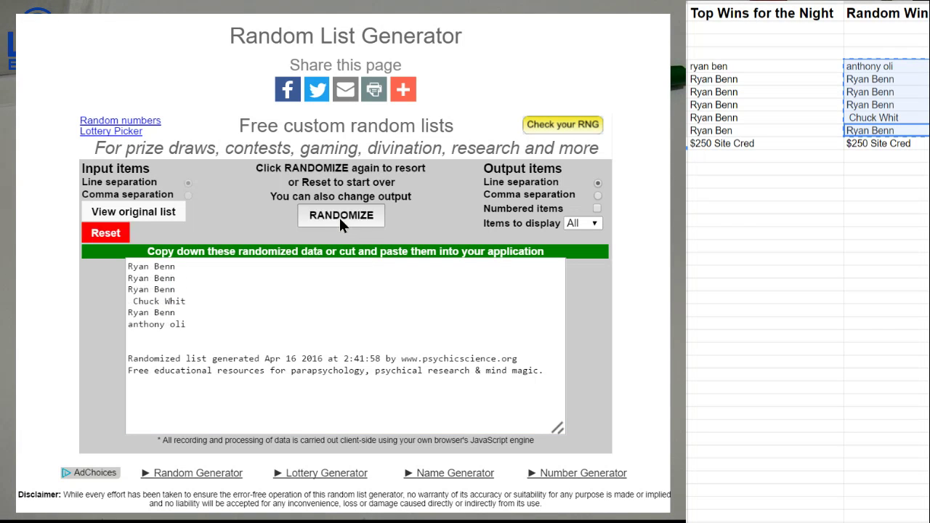
click(341, 215)
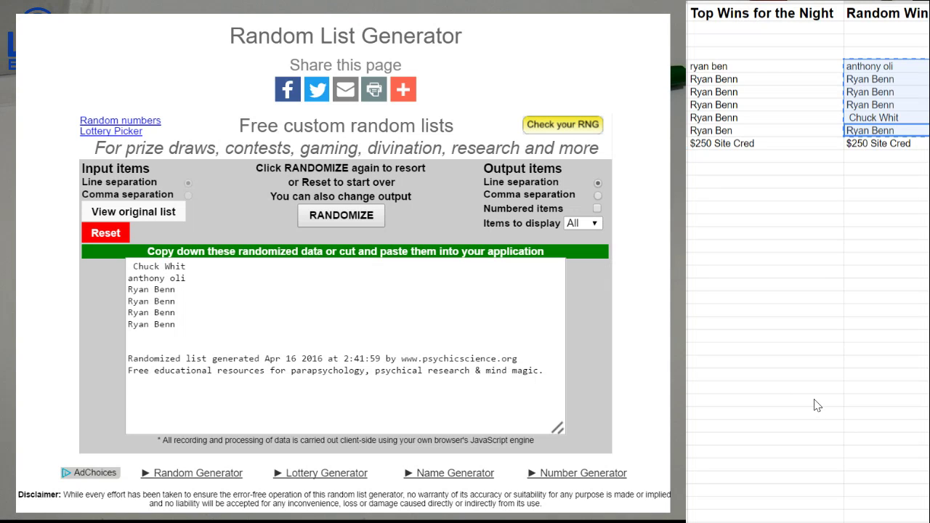
click(762, 402)
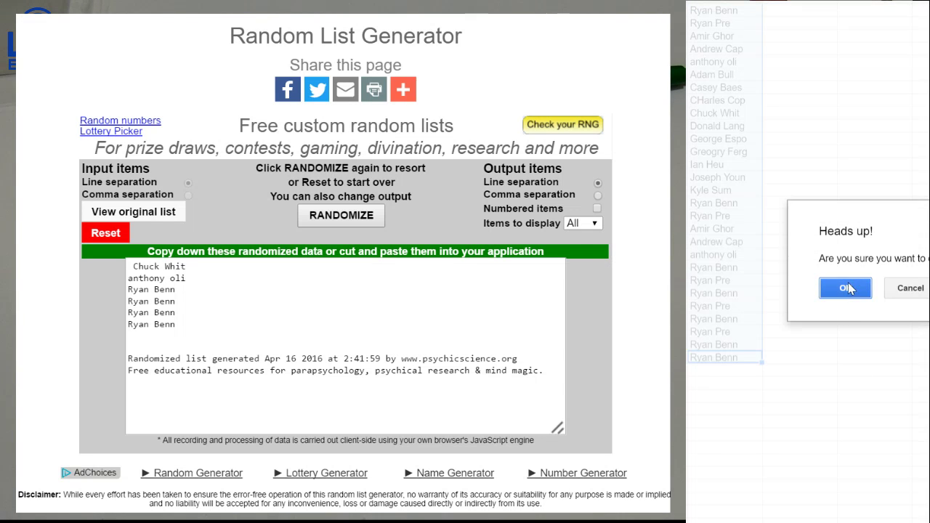
Dismiss the Heads up warning and clear the Week and 50 cred tally columns
click(844, 288)
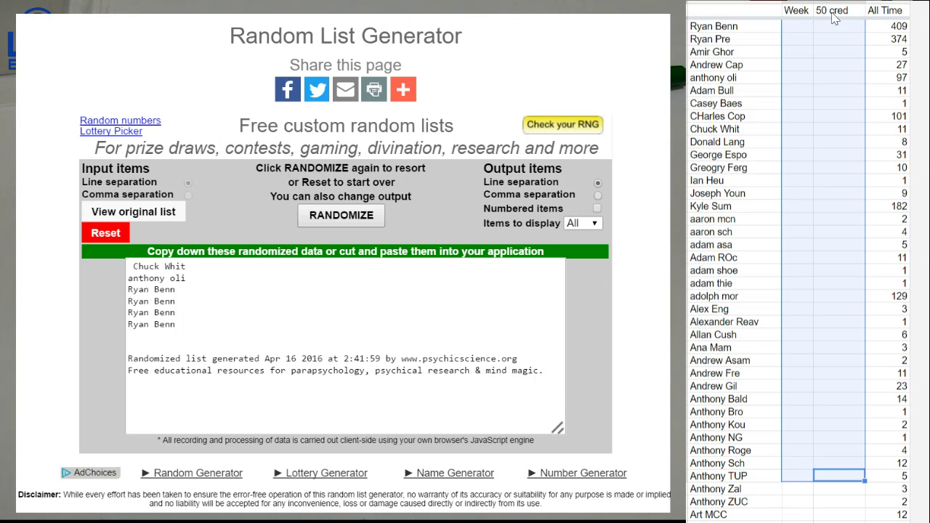
right_click(831, 10)
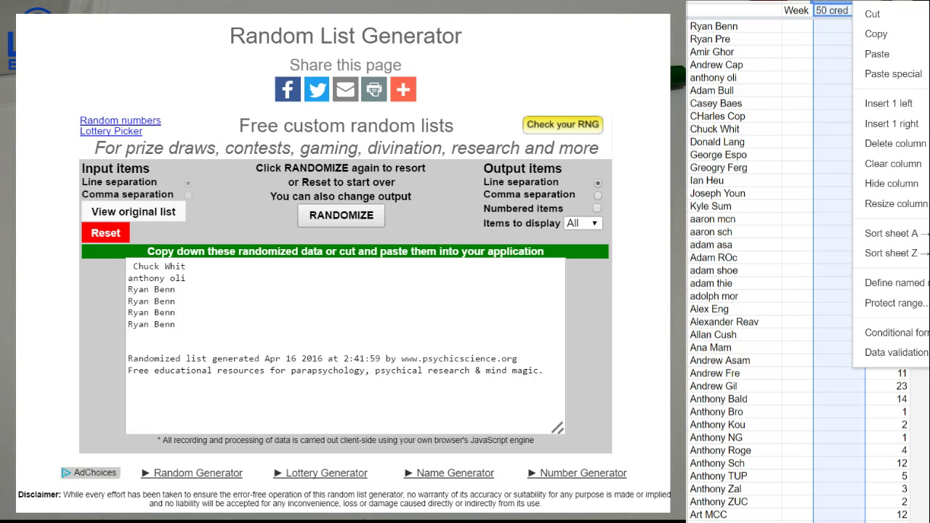